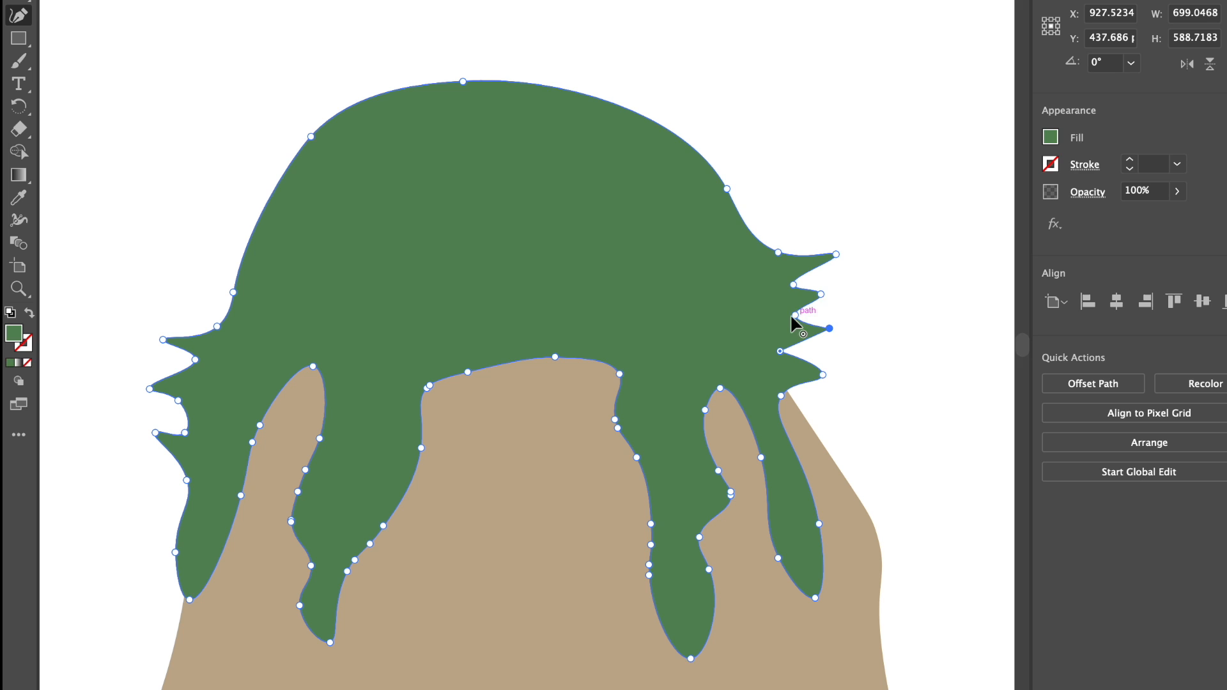
Reshape a spike on the right side of the green head.
drag(829, 327, 195, 328)
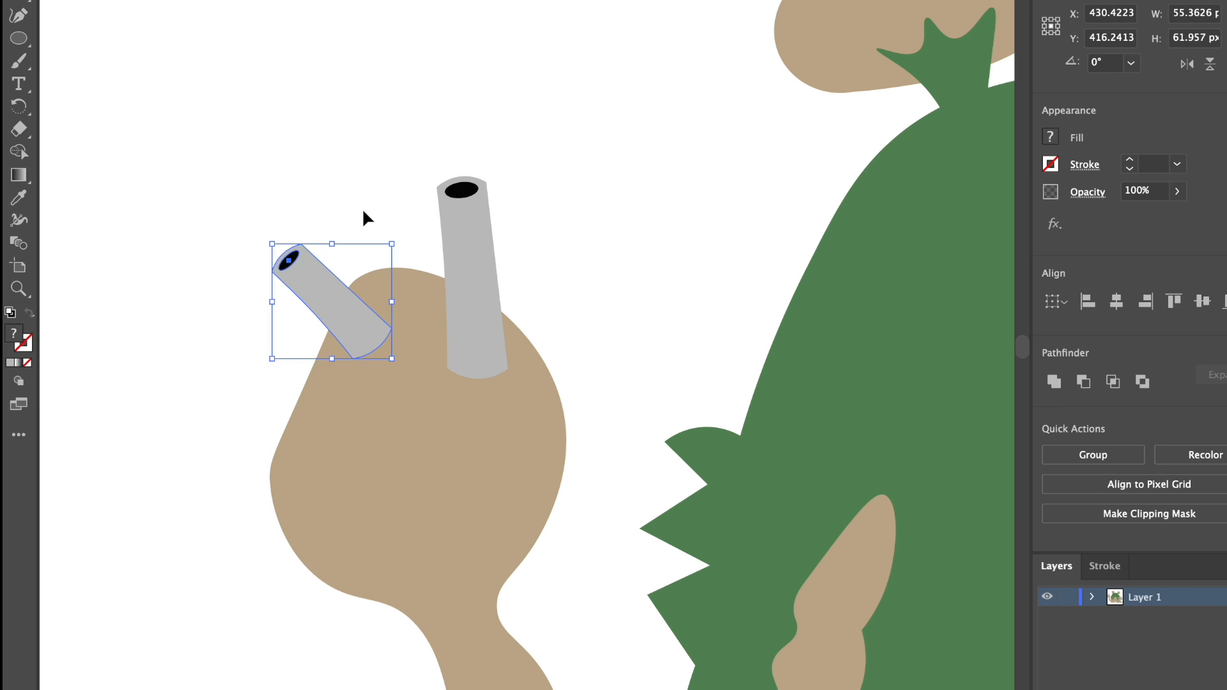
Isolate the tan body and place a pink spot on its belly.
drag(329, 306, 152, 423)
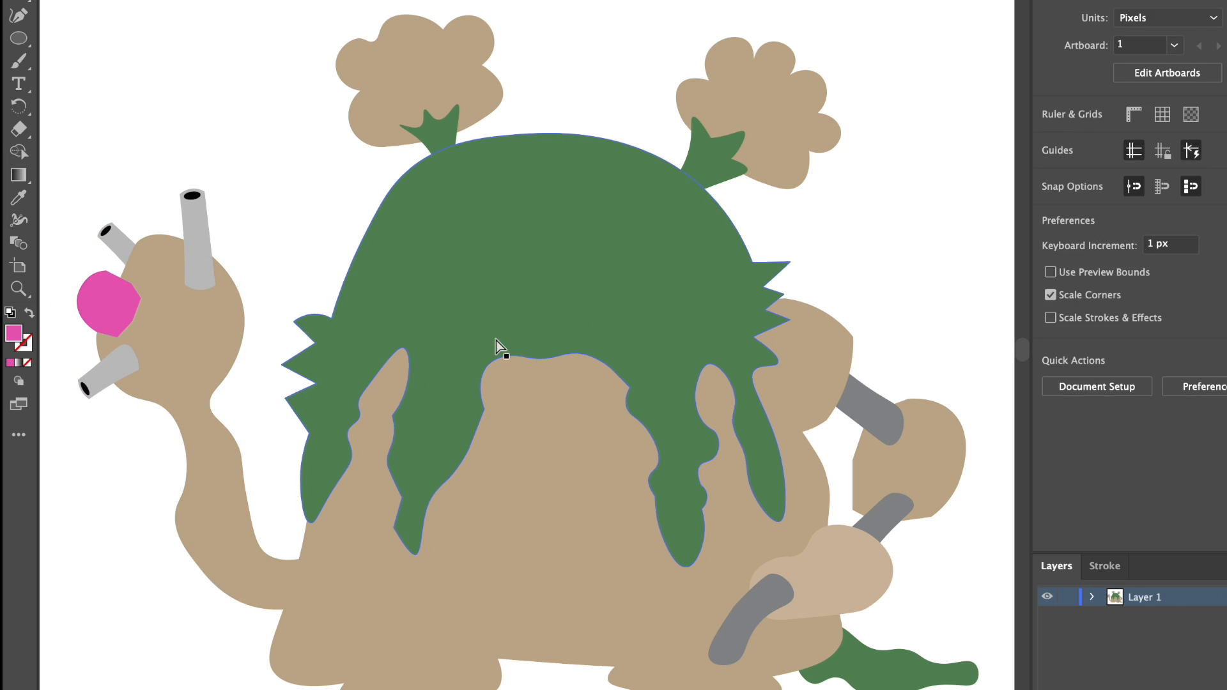
double_click(110, 302)
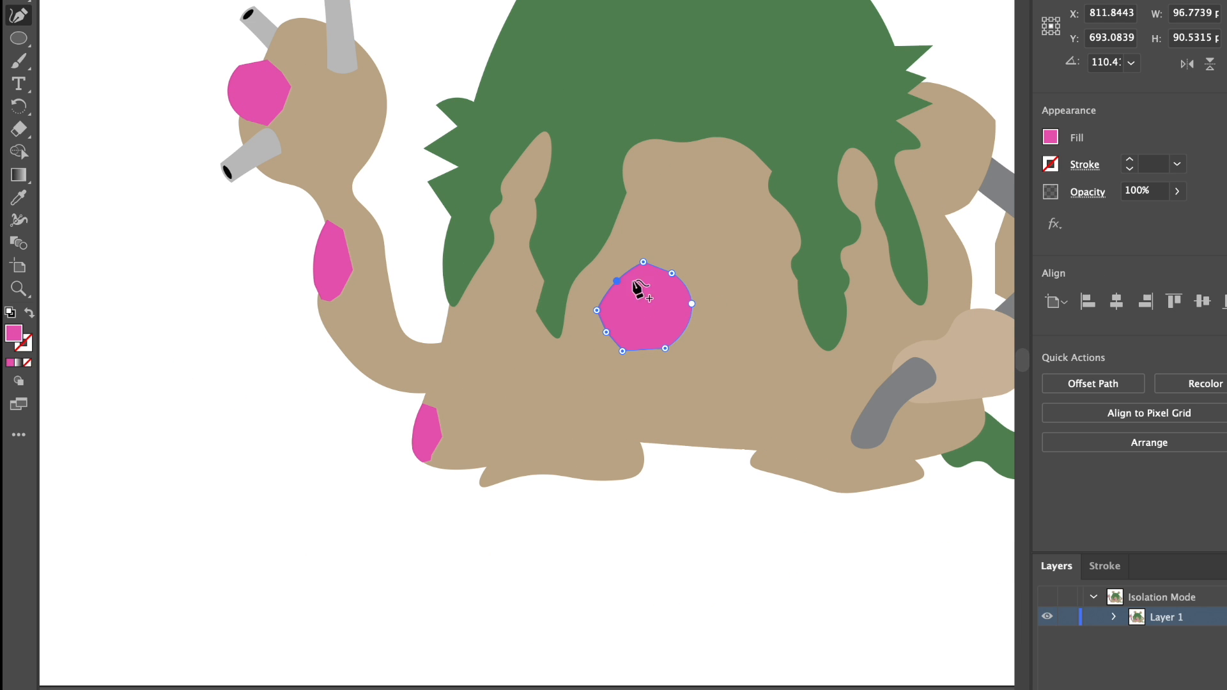
drag(643, 305, 764, 219)
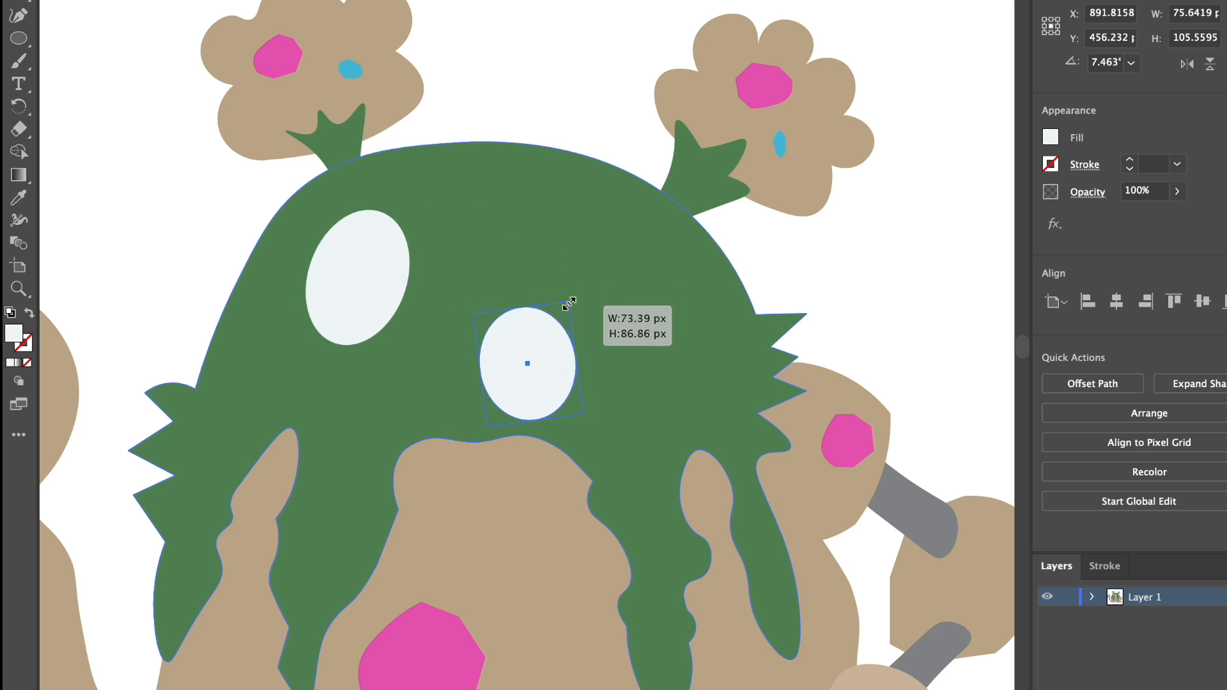
Resize the second white eye and move it into place on the head.
drag(526, 364, 582, 284)
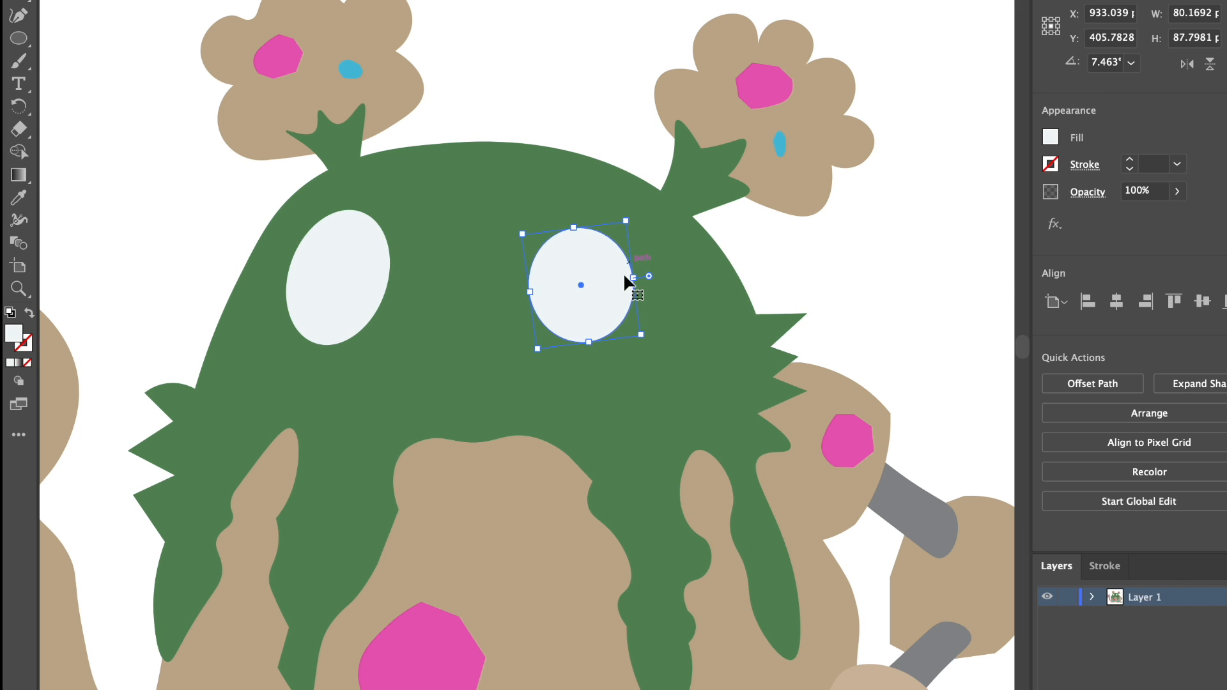
drag(626, 284, 469, 336)
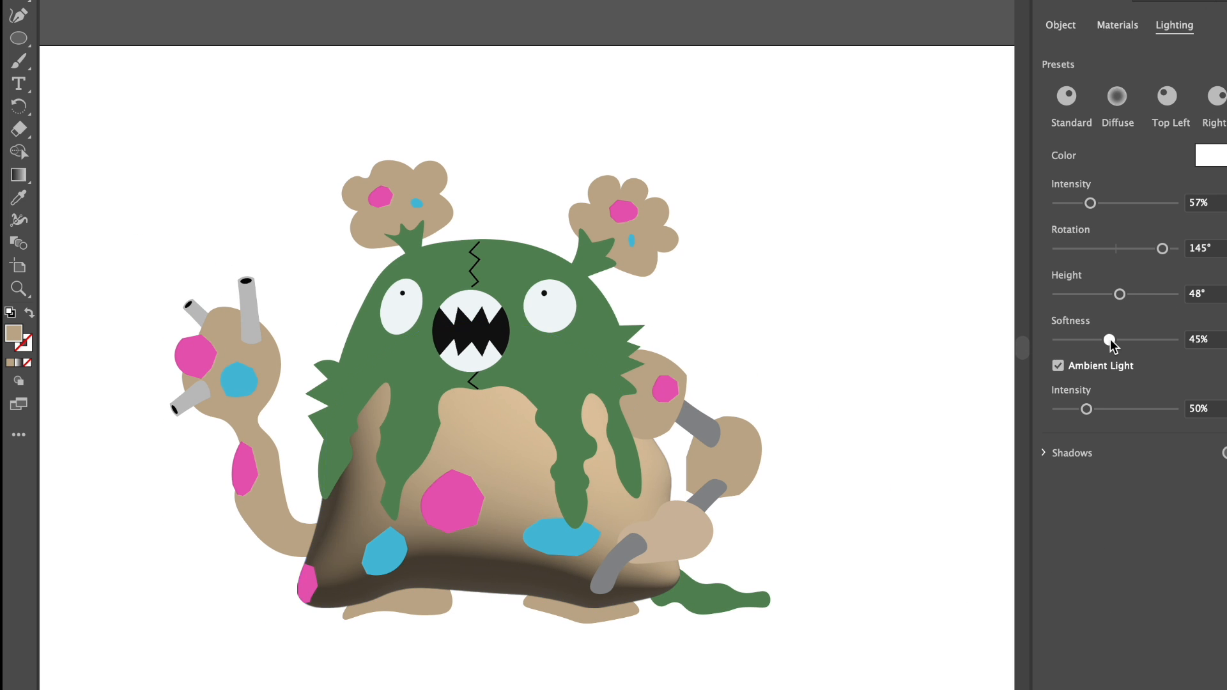
Tune light softness and height on the body, then inflate the green dripping head.
drag(1111, 340, 1090, 340)
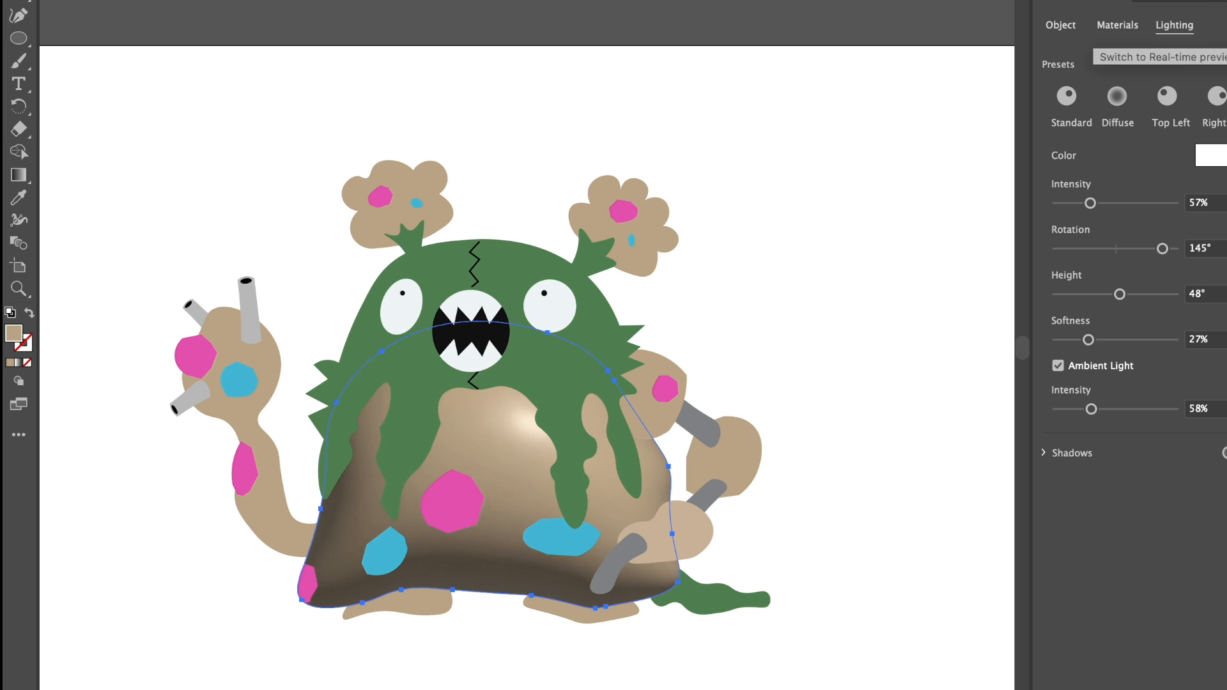
drag(1120, 294, 1117, 294)
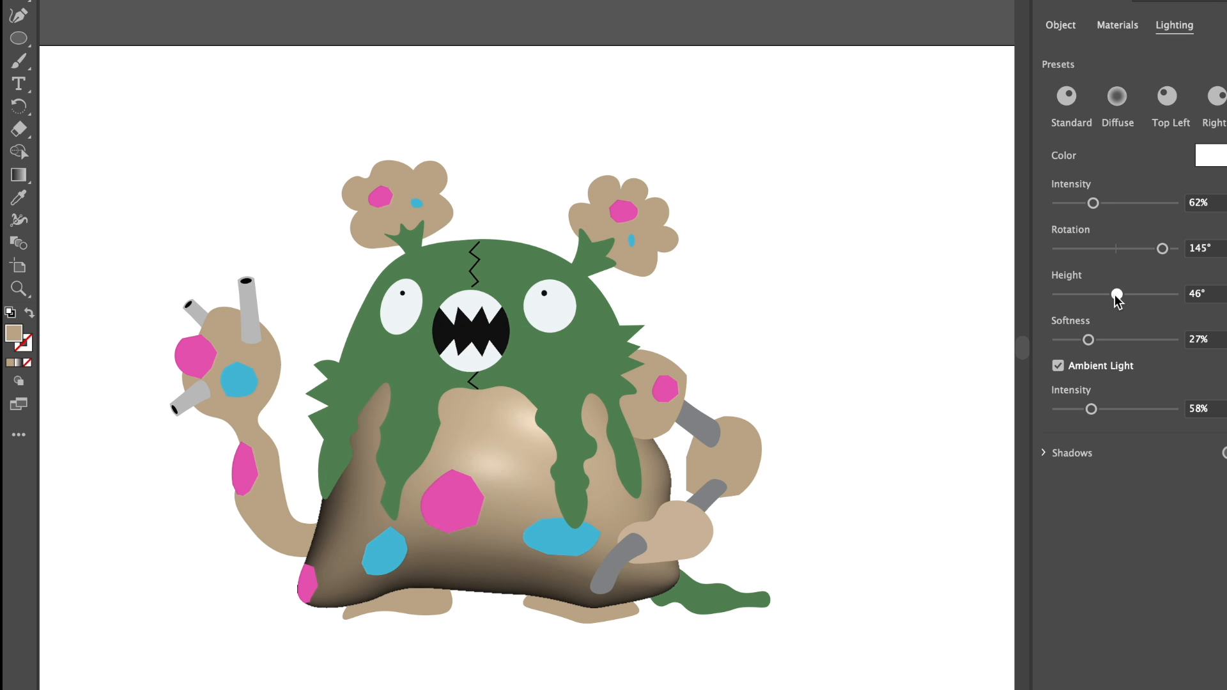
click(1059, 25)
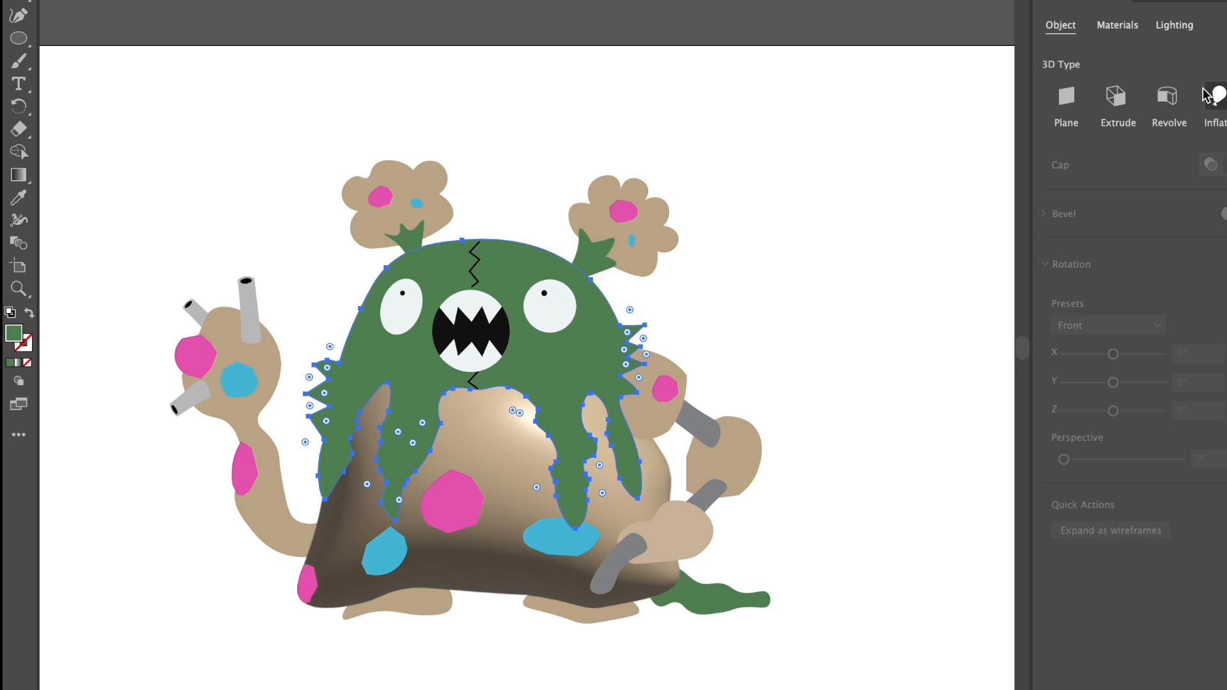
click(1173, 24)
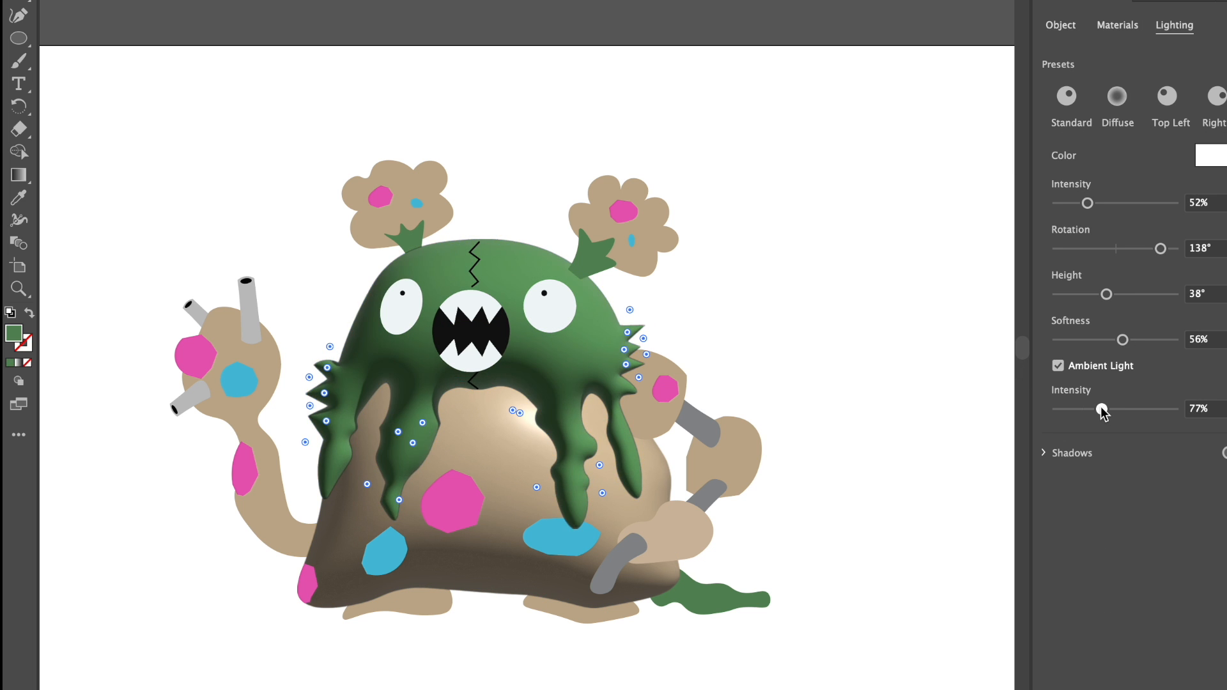
click(1061, 24)
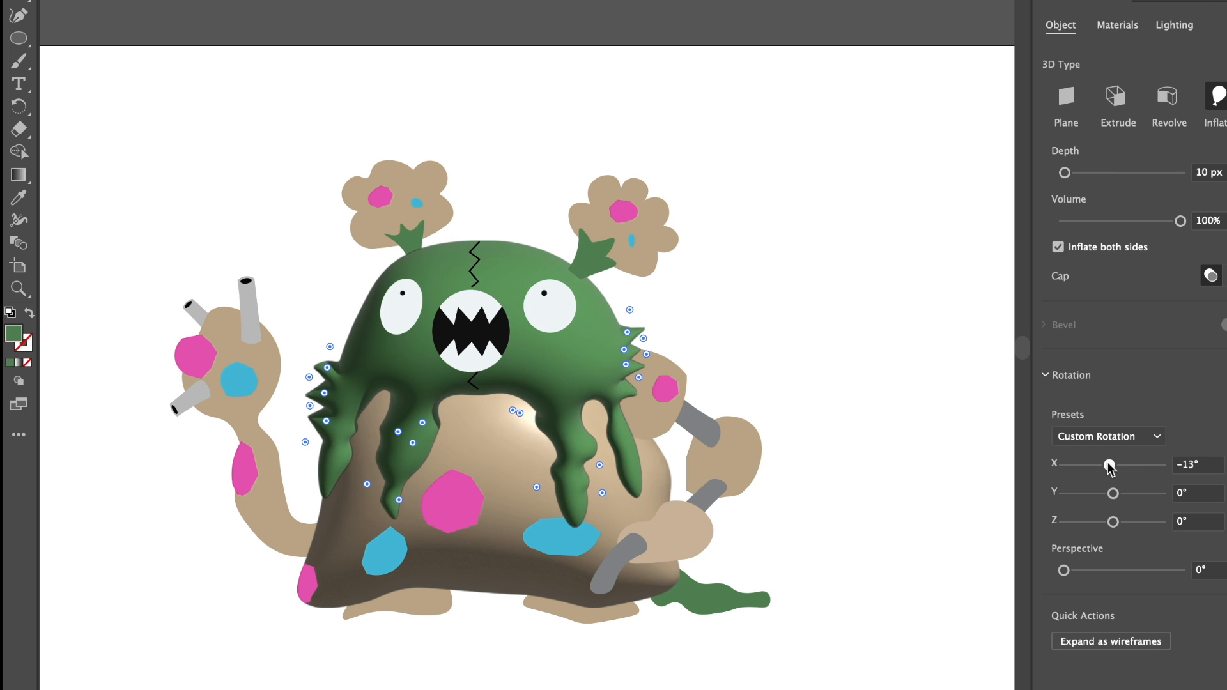
click(1173, 24)
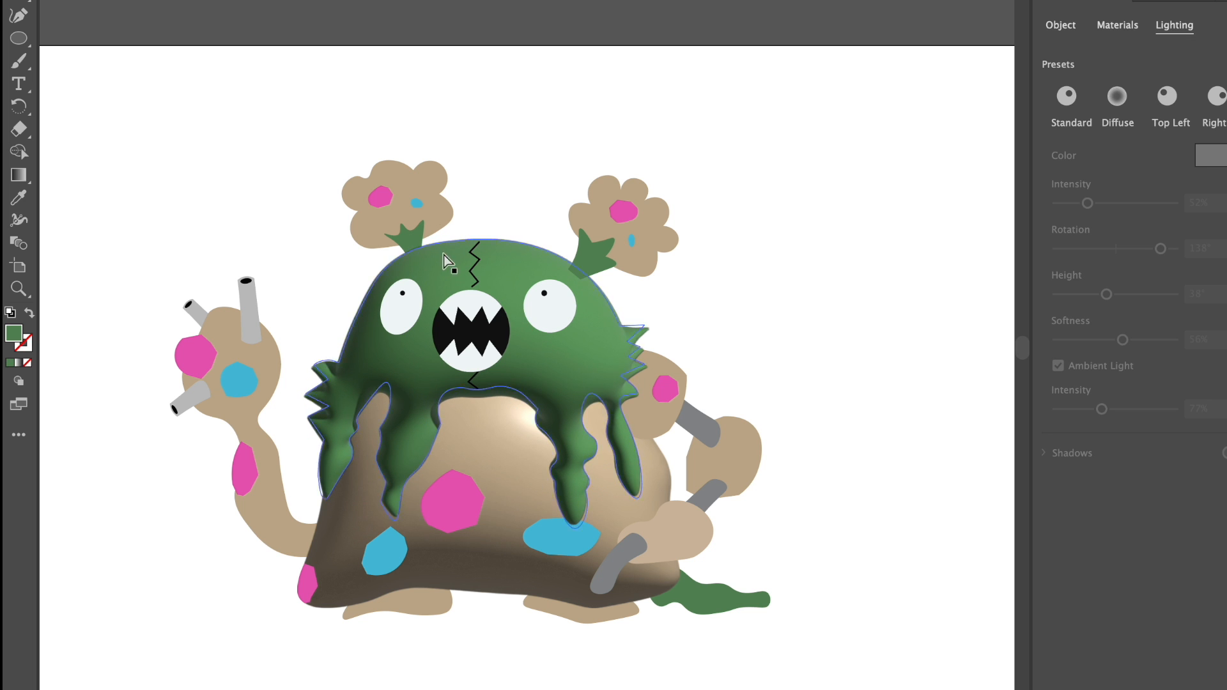
click(1117, 96)
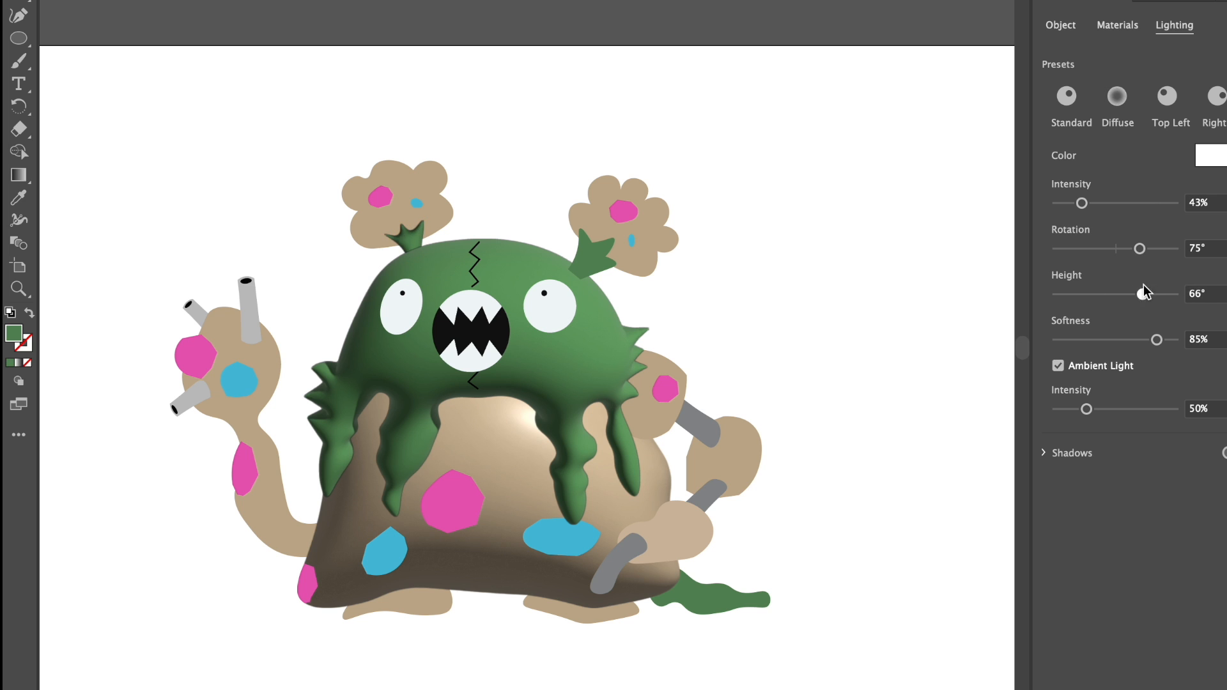
Inflate the right-arm tan segments with an angled lighting preset and lowered light height.
click(1061, 25)
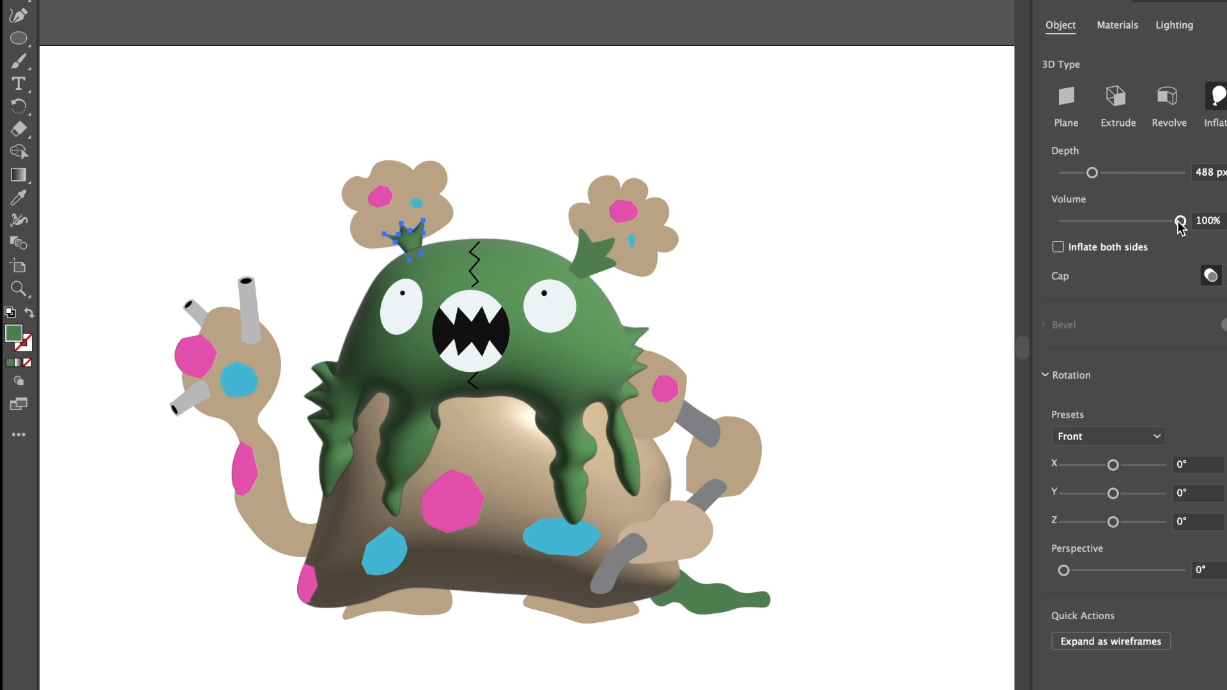
click(1173, 25)
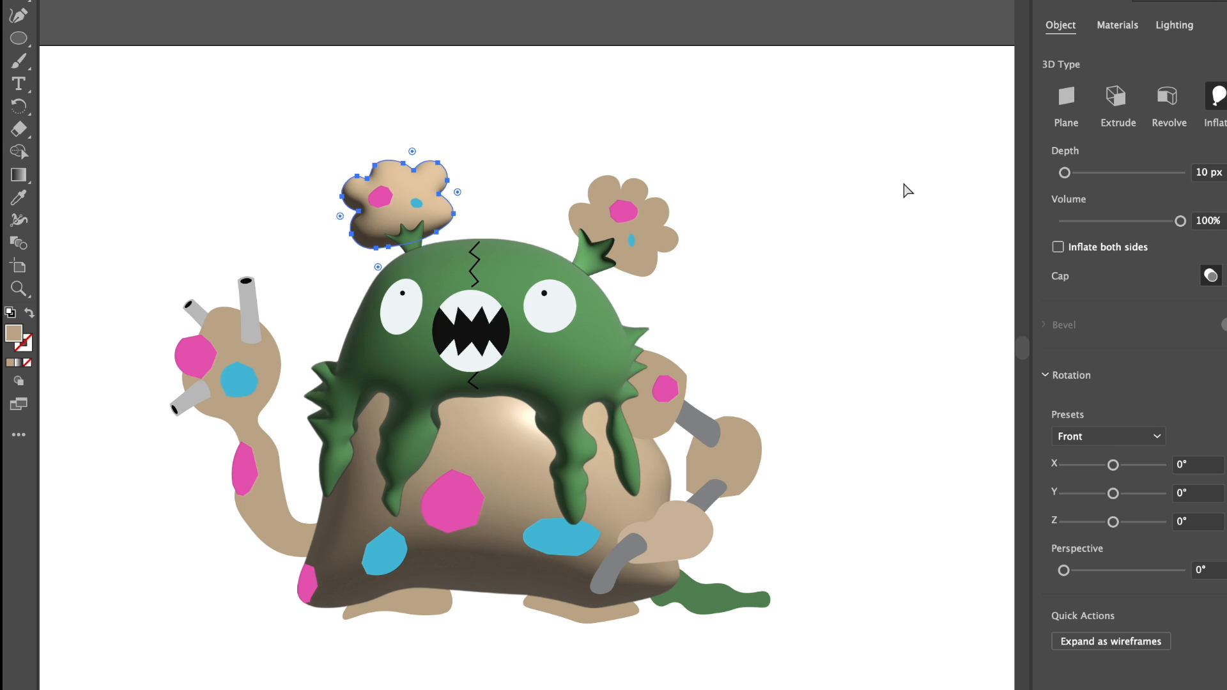
click(1173, 24)
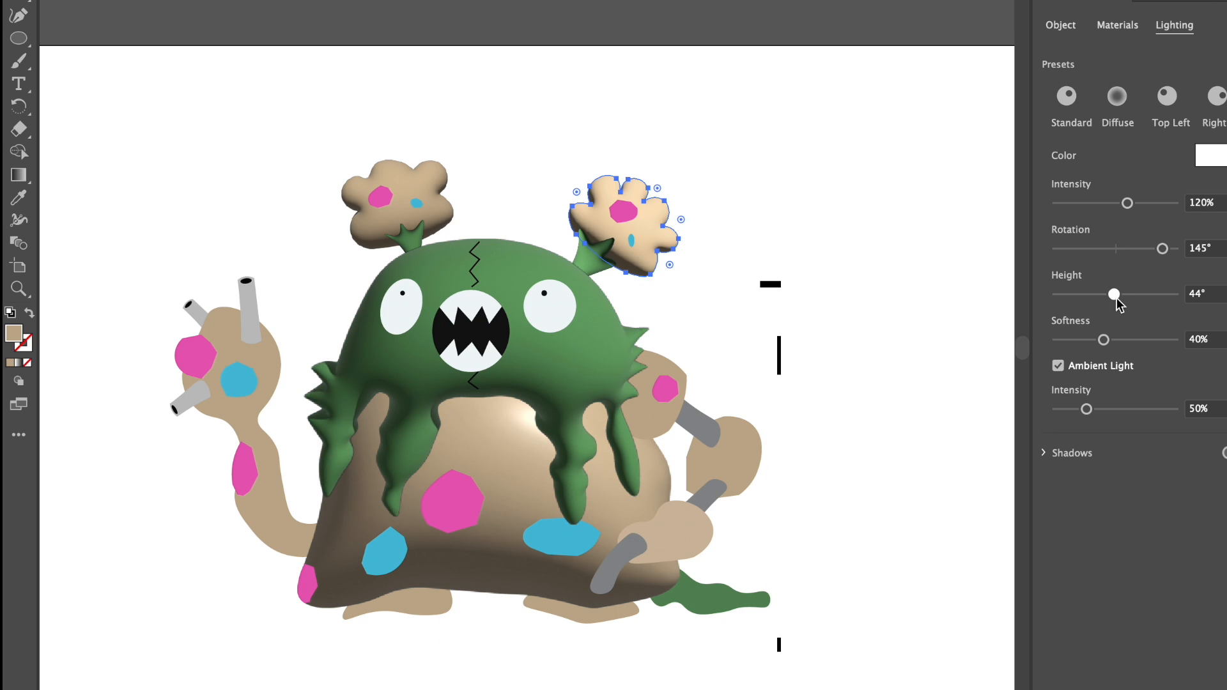
drag(1127, 203, 1095, 203)
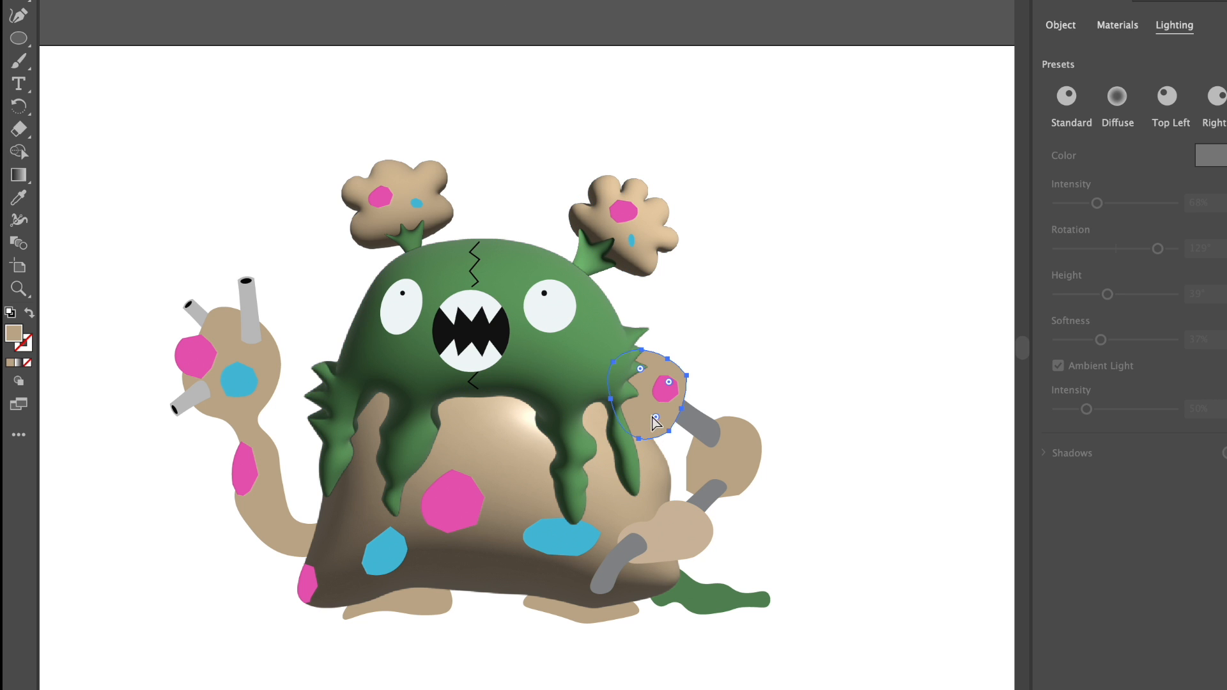
click(1167, 95)
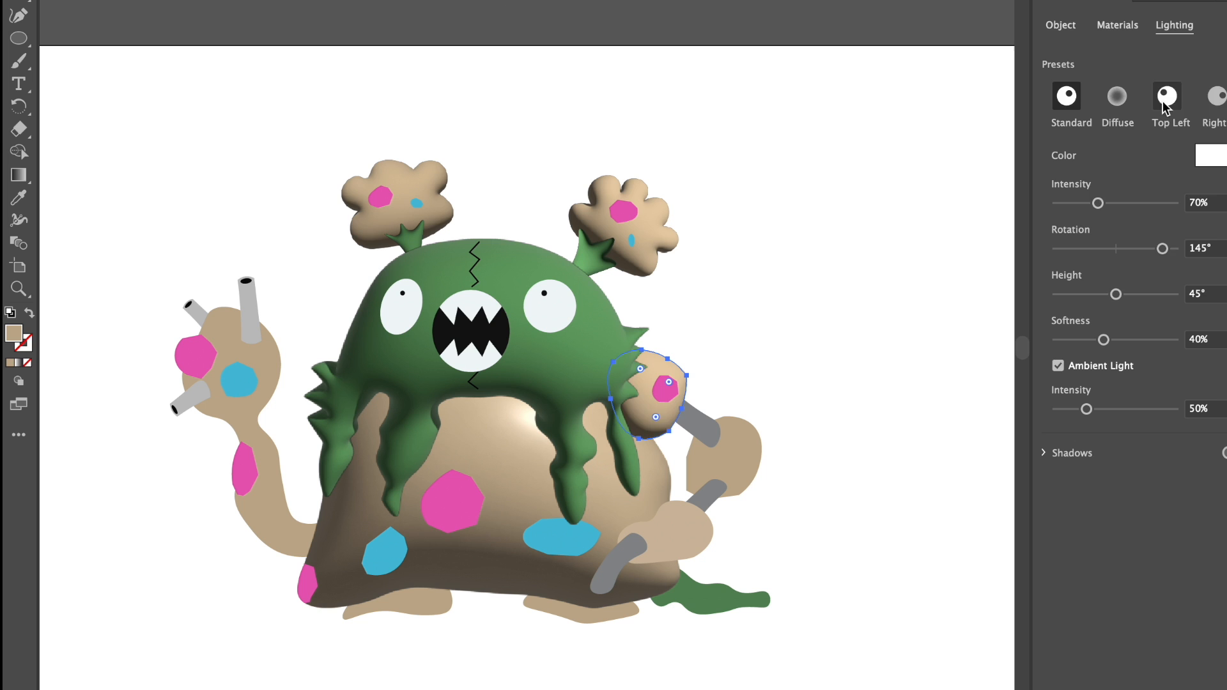
drag(1114, 294, 1099, 294)
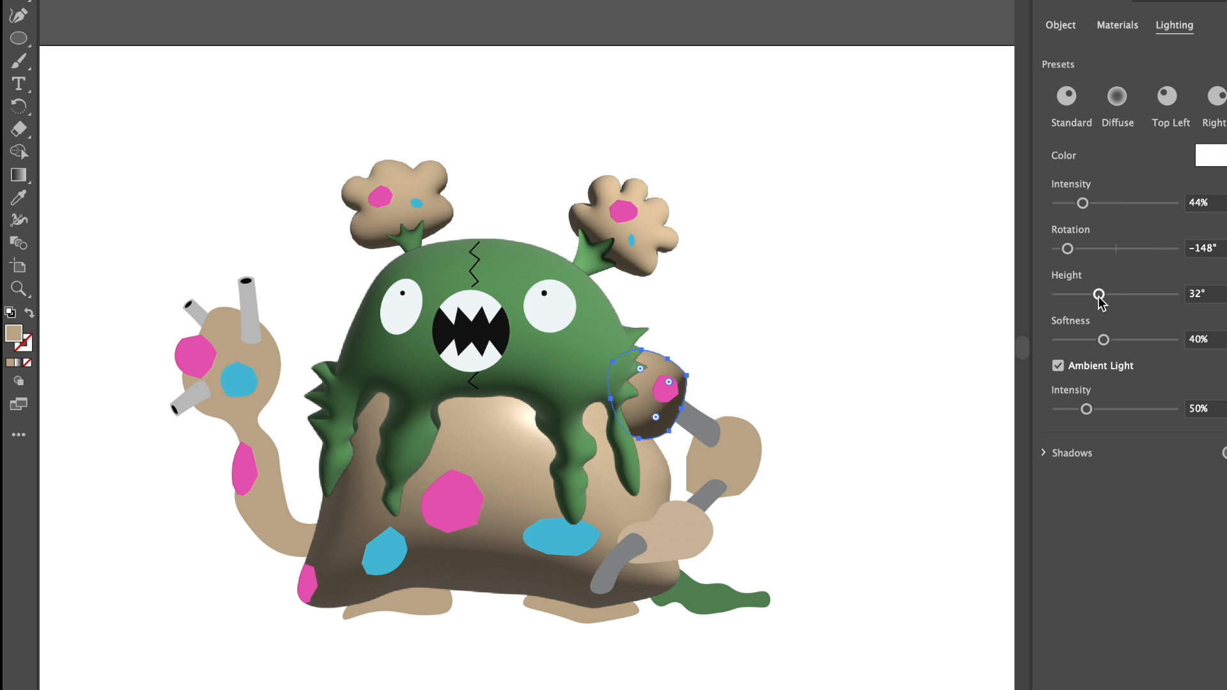
Inflate the grey pipe joining the right-arm segments.
click(1059, 25)
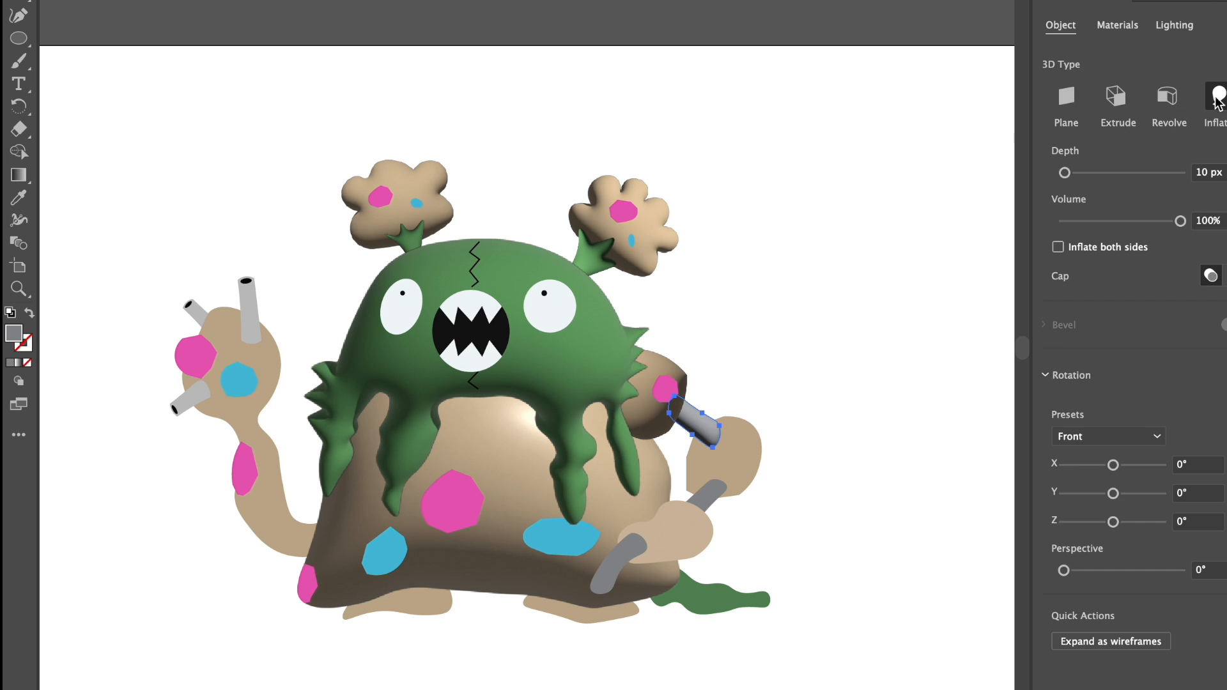
click(1173, 24)
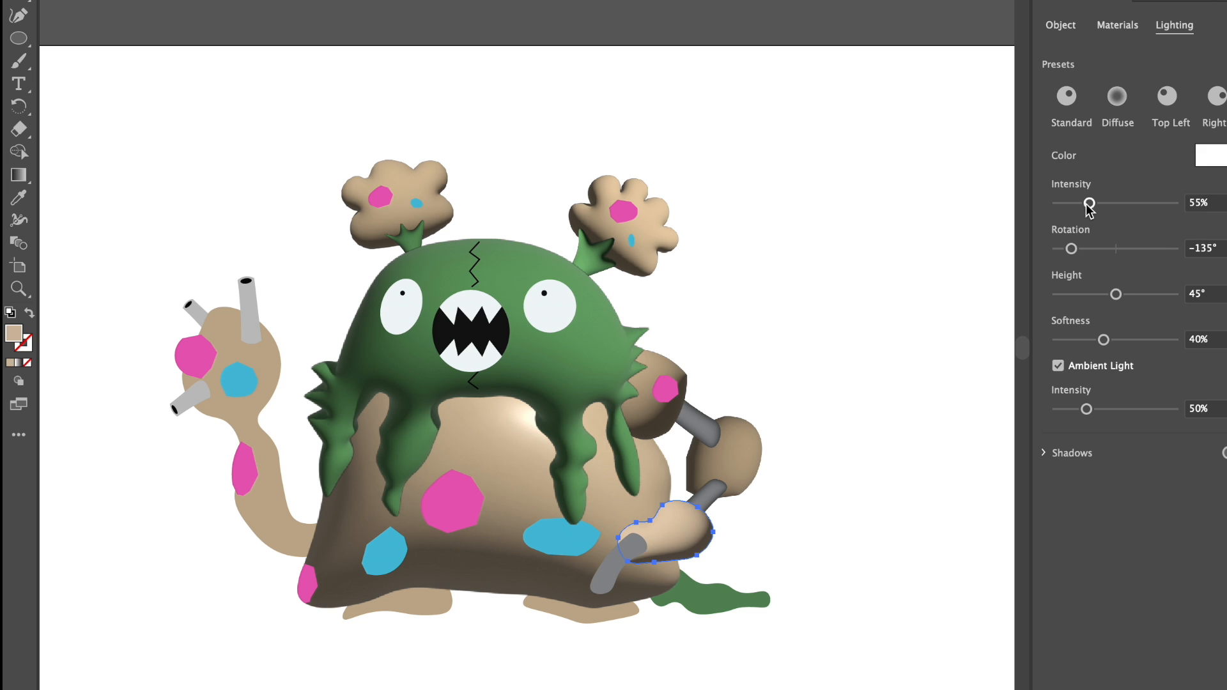
click(1060, 24)
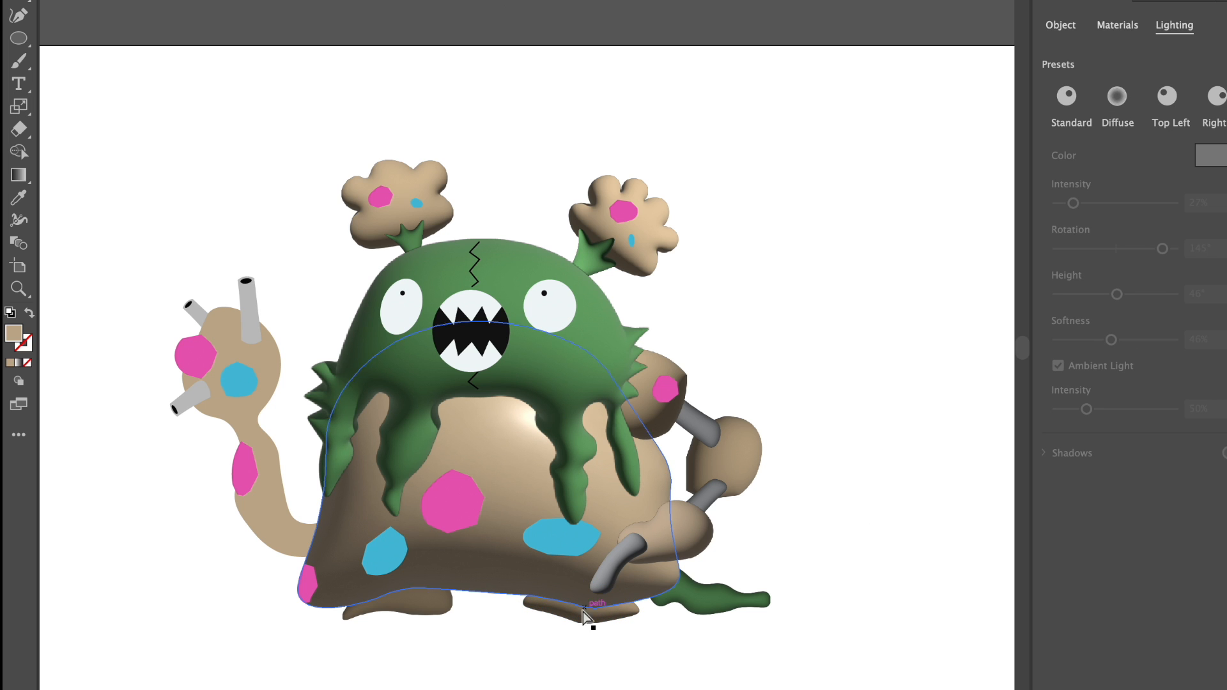
Inflate the tan left arm with raised light height and its grey pipes with a side lighting preset.
click(1059, 24)
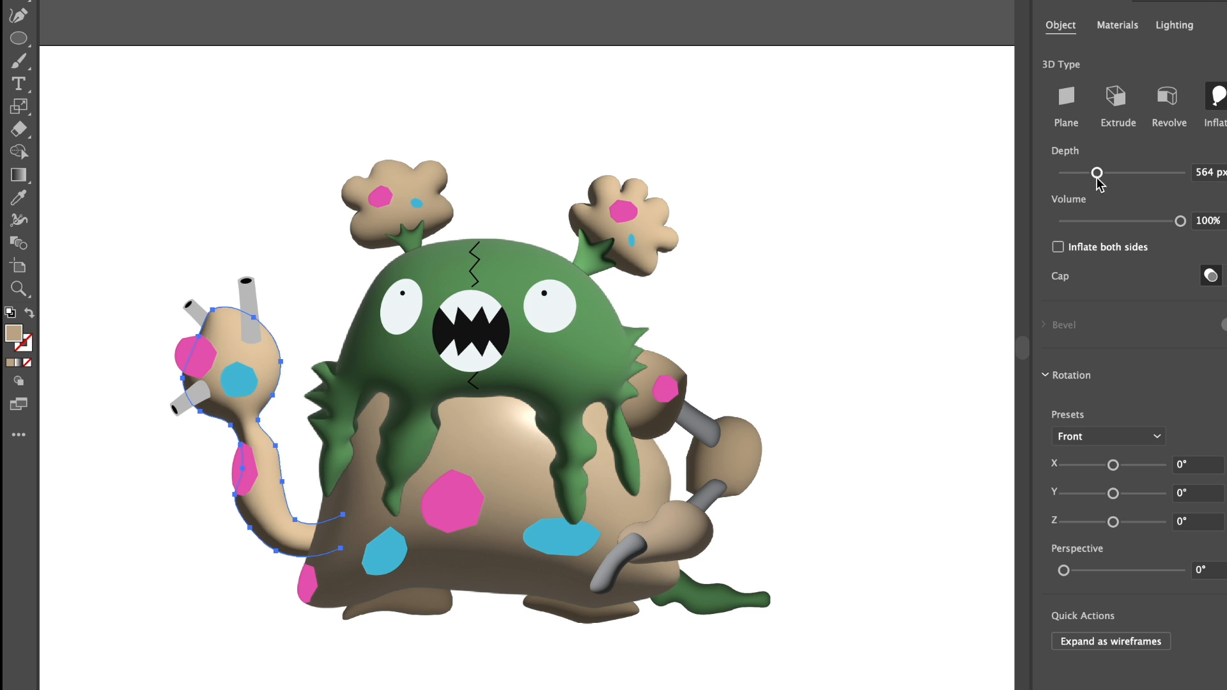
click(1173, 25)
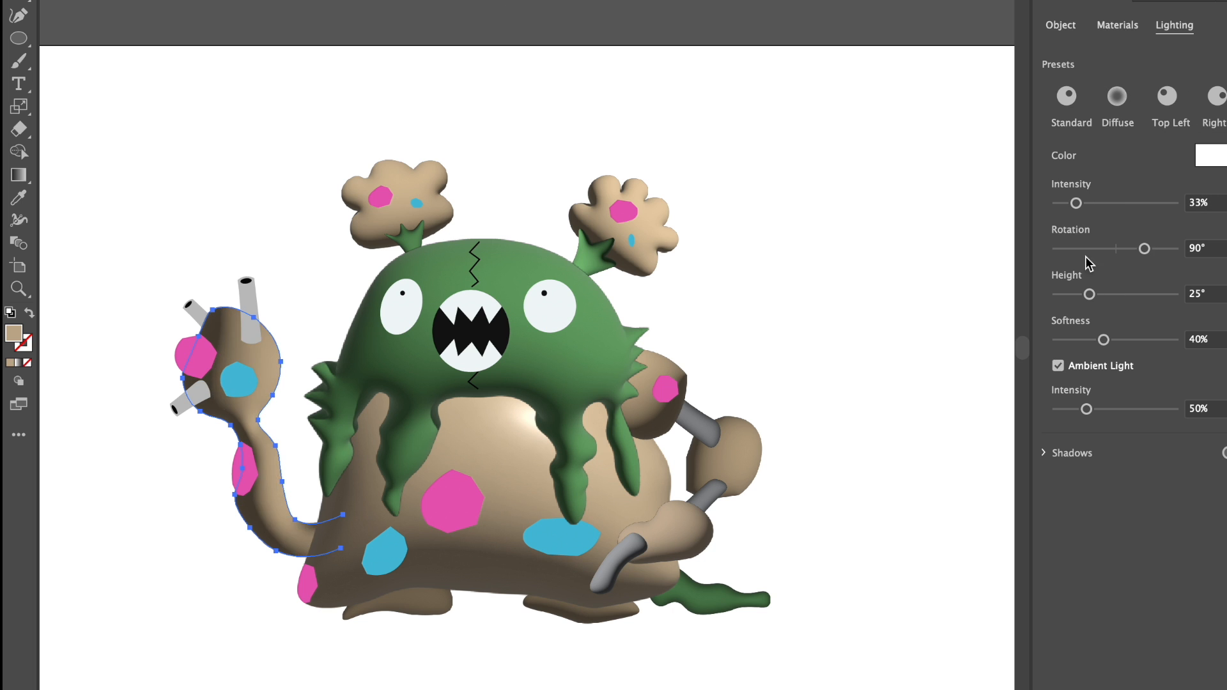
drag(1143, 248, 1166, 248)
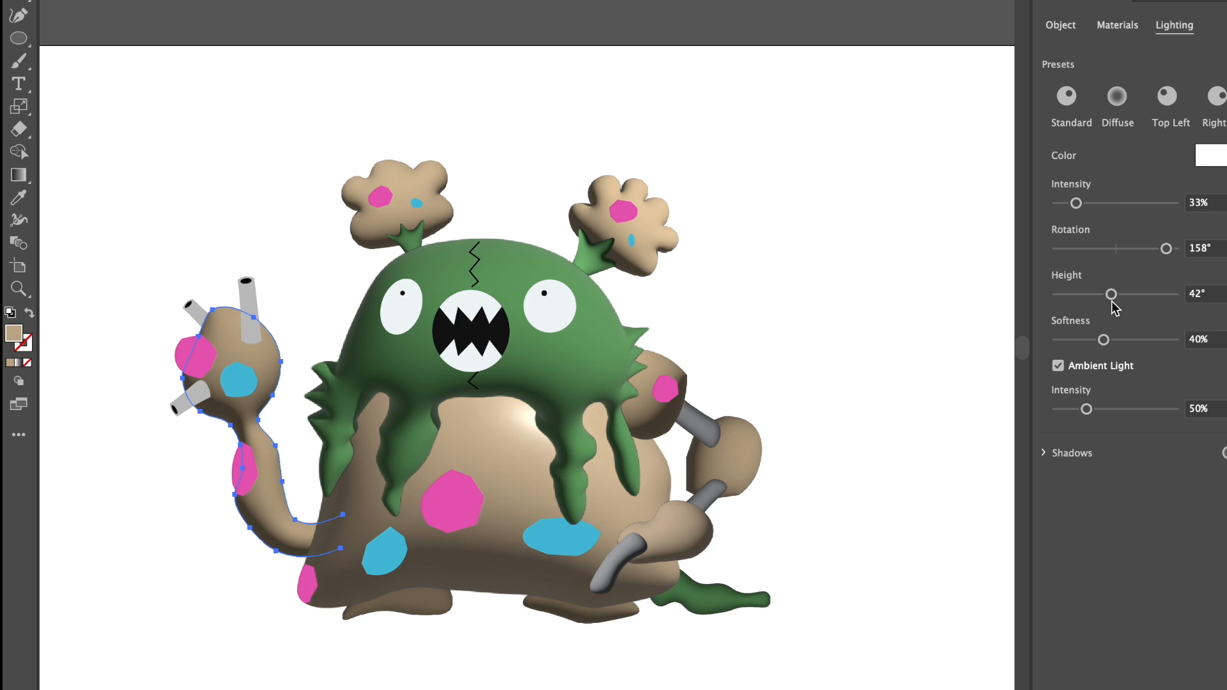
click(1059, 25)
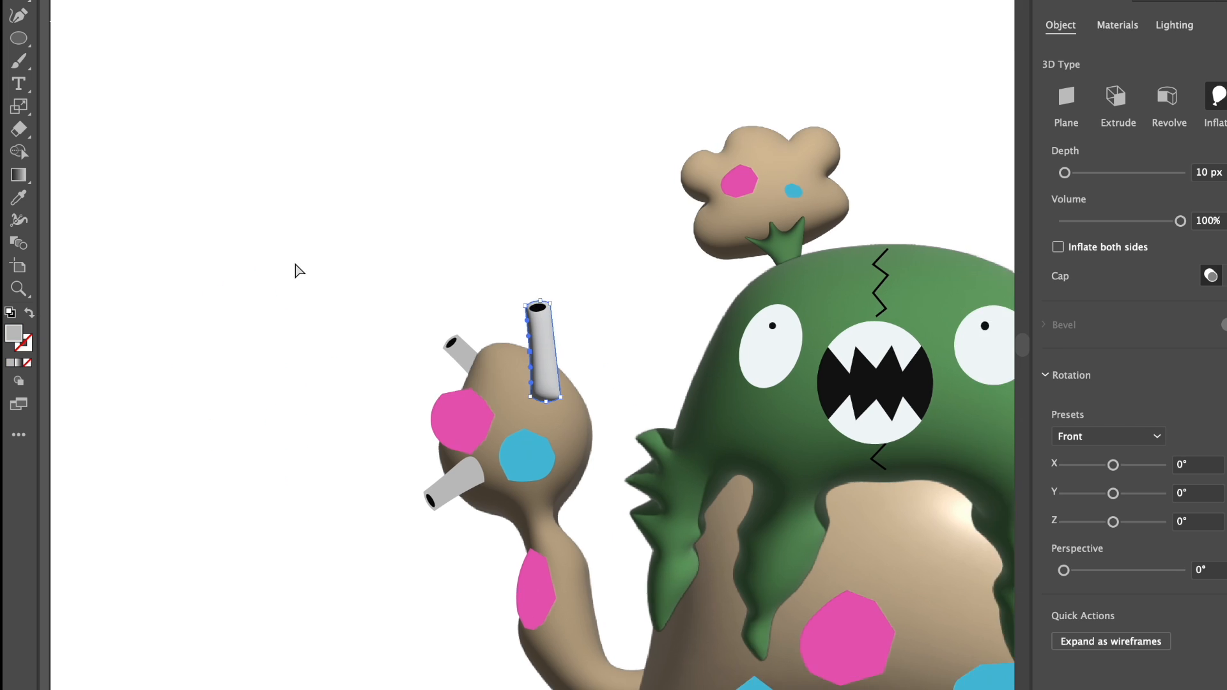
click(1173, 24)
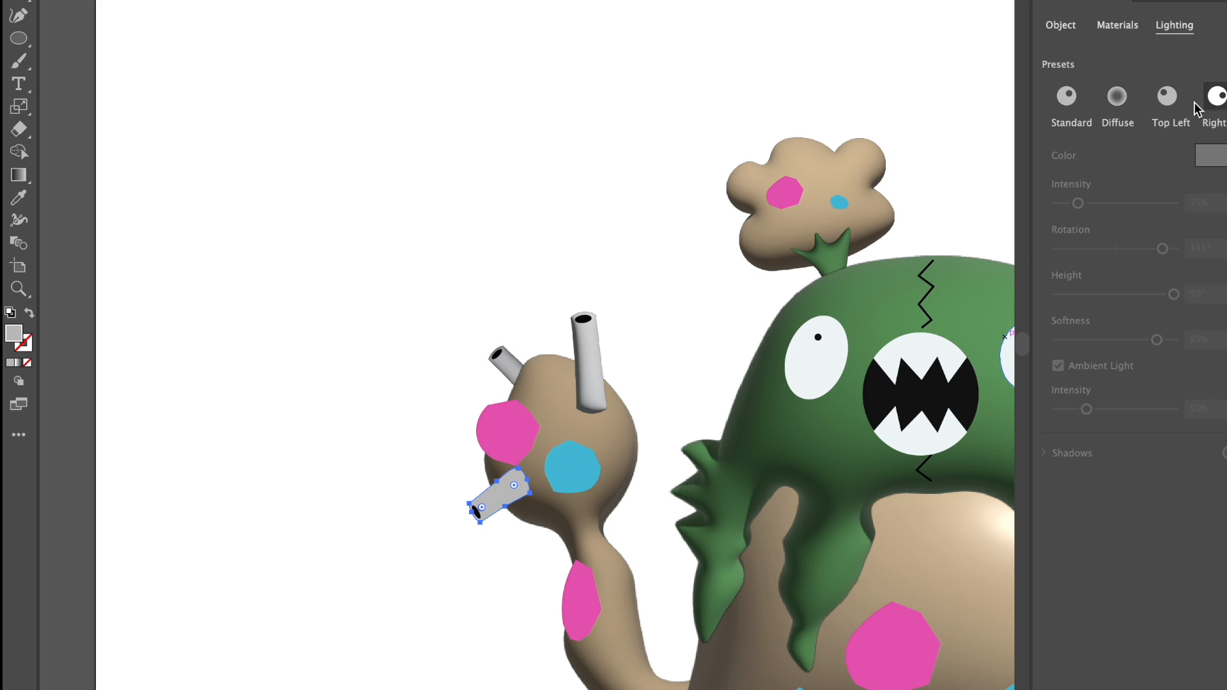
click(1066, 96)
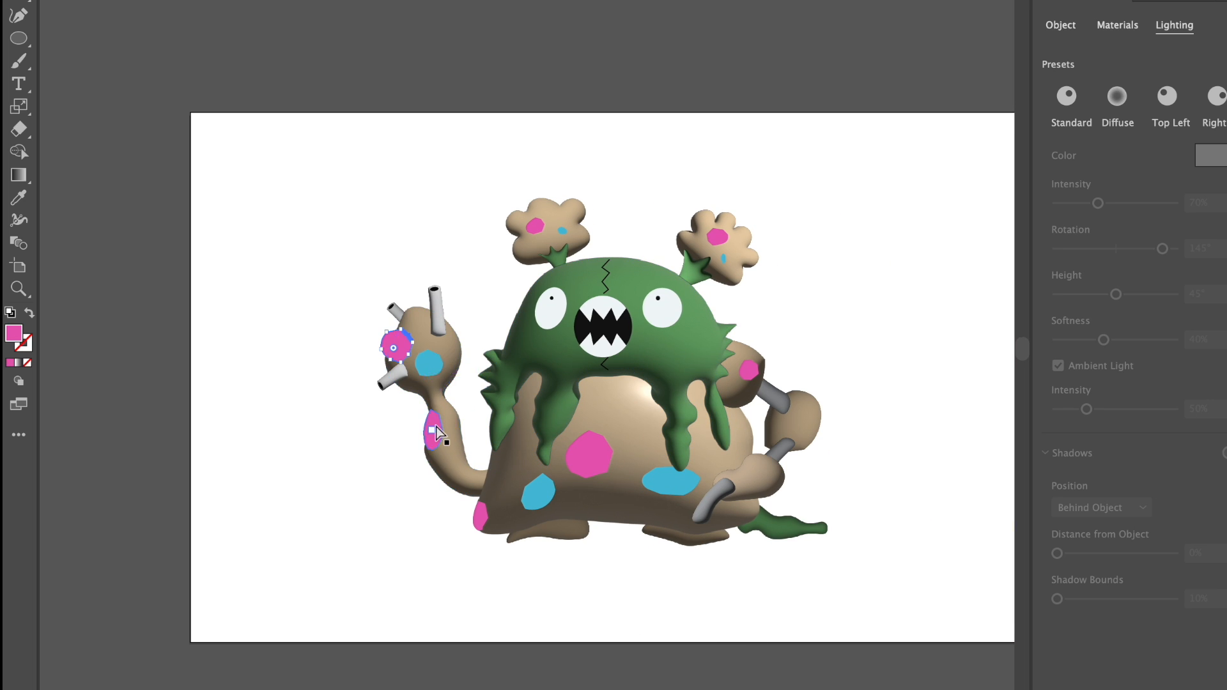
Inflate the pink and blue spots and the eyes, adjusting or resetting their lighting.
click(1060, 24)
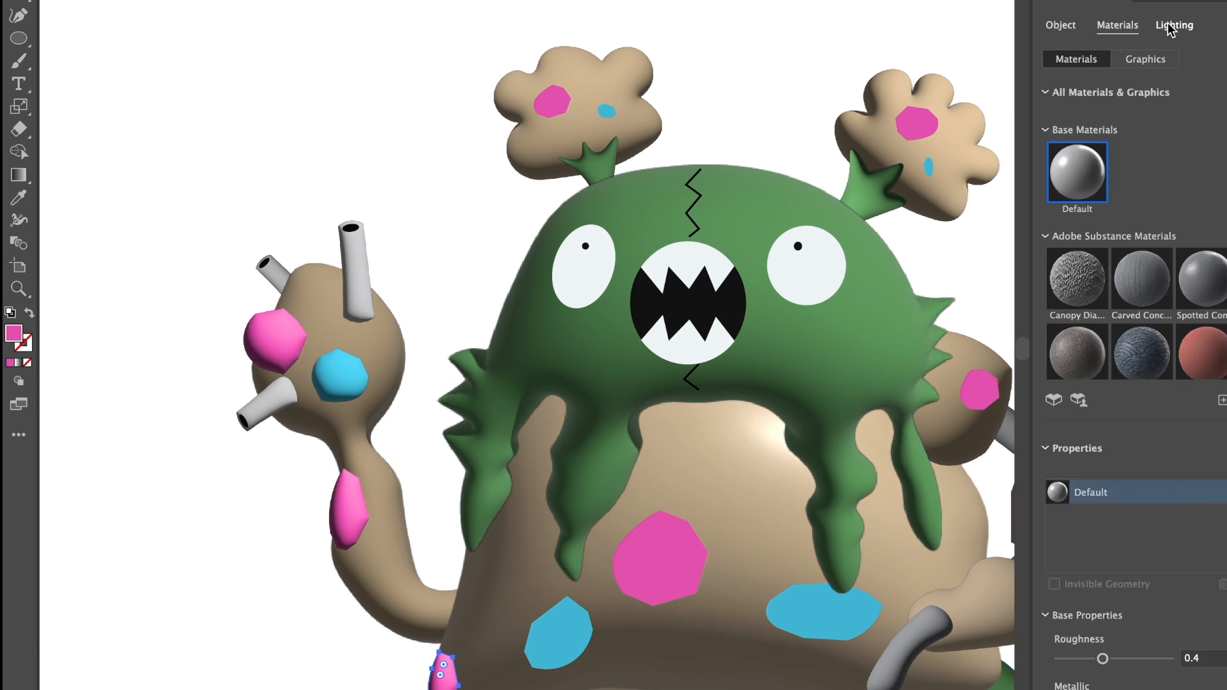
click(1059, 24)
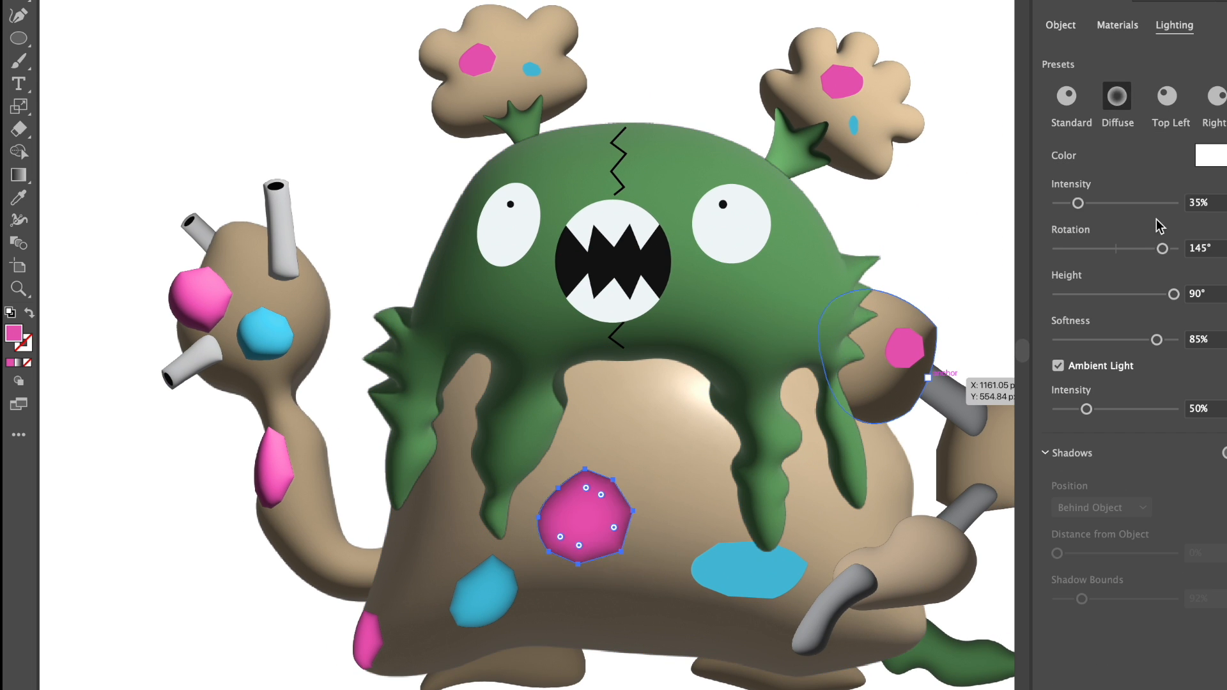
drag(1079, 203, 1092, 203)
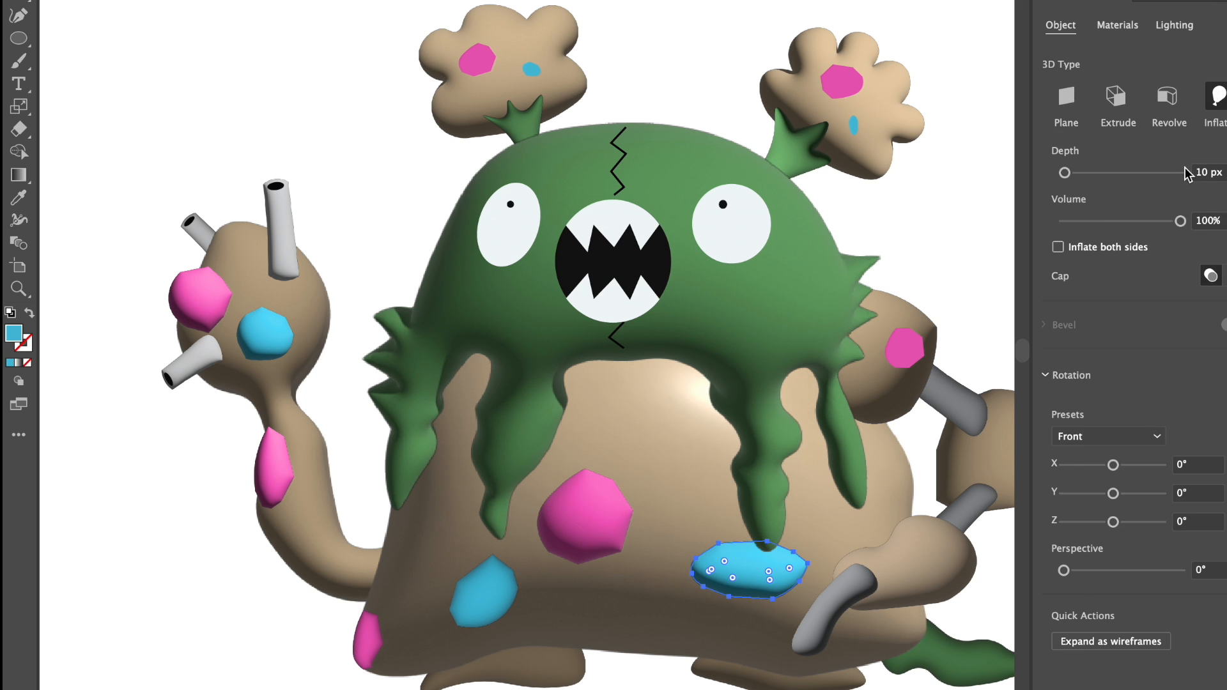
click(1173, 24)
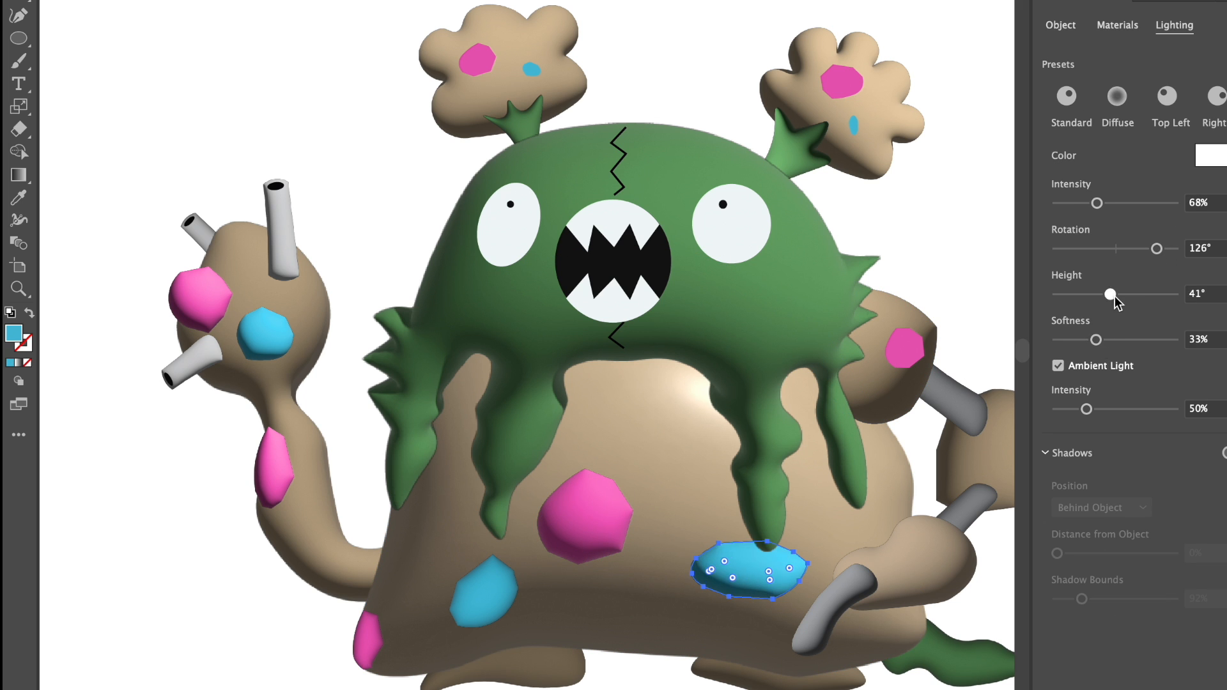
click(1065, 96)
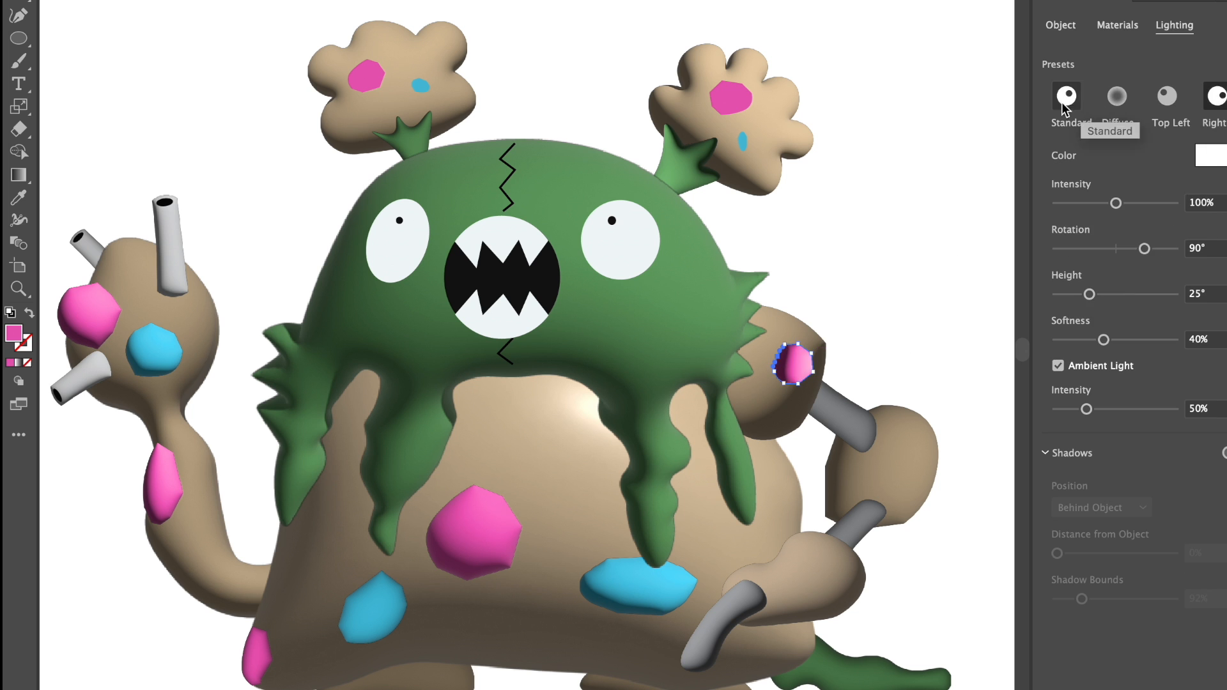
click(1059, 24)
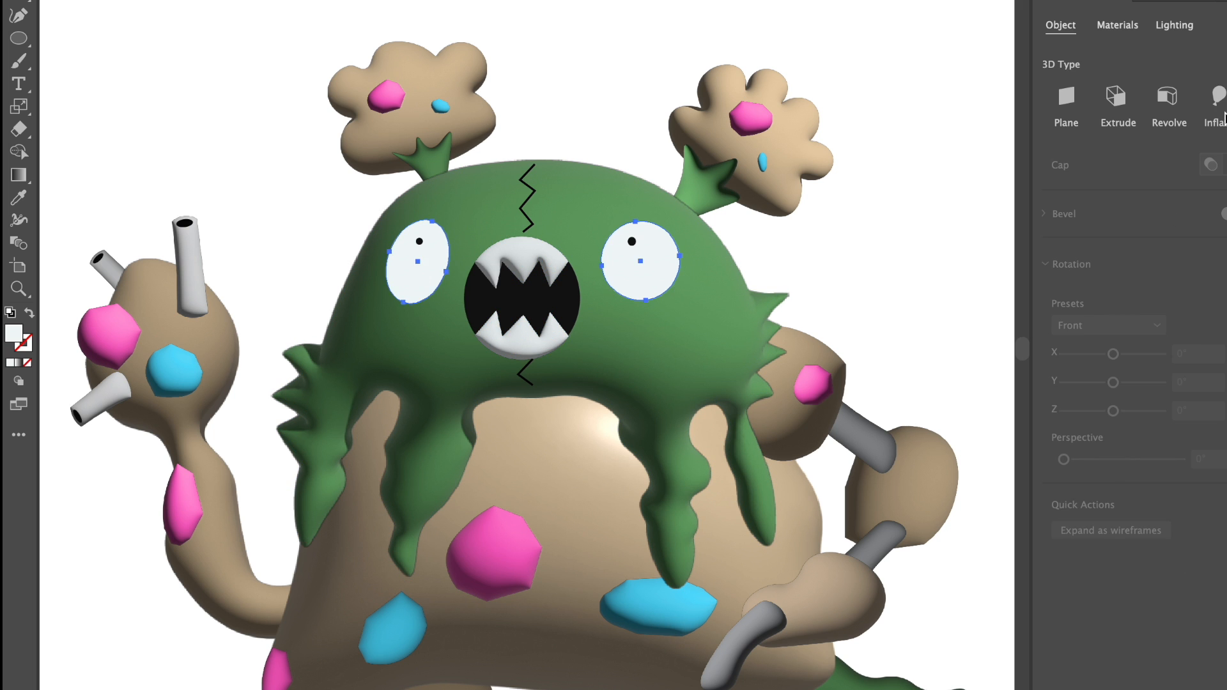
click(1173, 25)
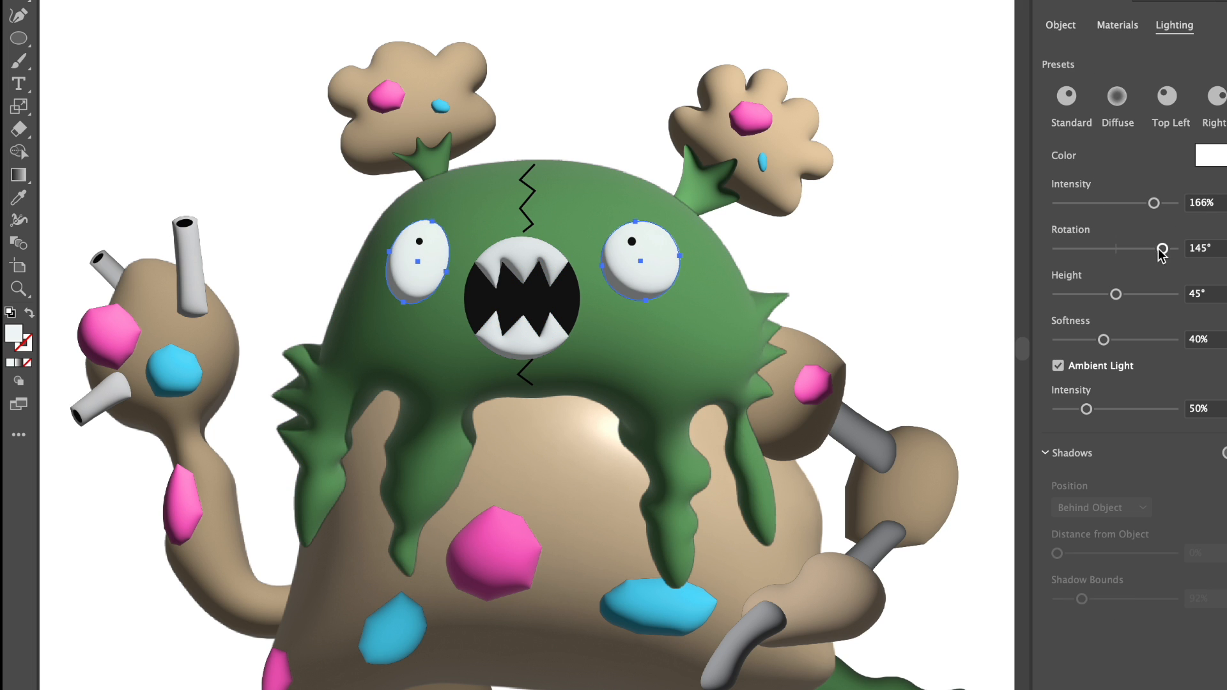